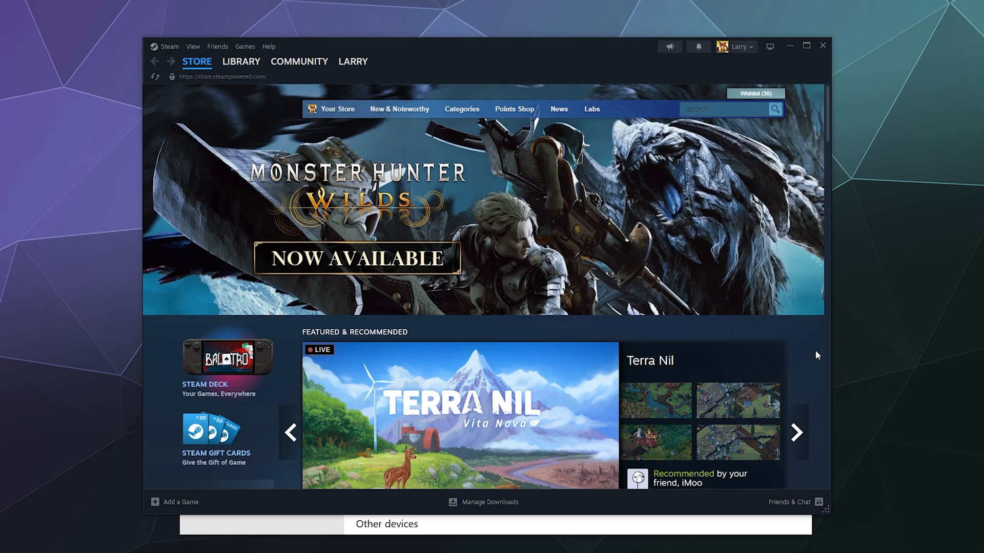
Step: Reach Steam's Controller settings page, which reports no controllers detected
{"action": "left_click", "coordinate": [795, 433]}
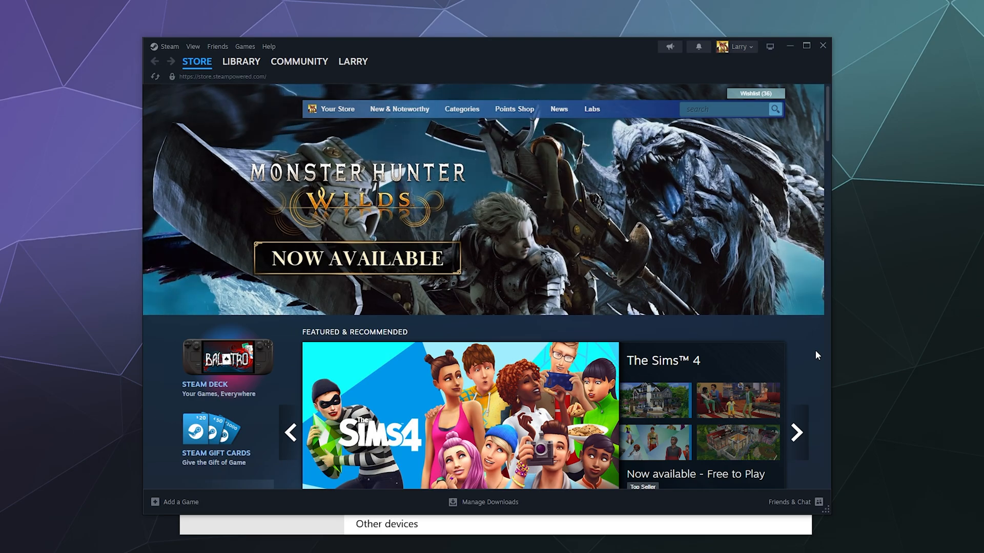
{"action": "left_click", "coordinate": [795, 432]}
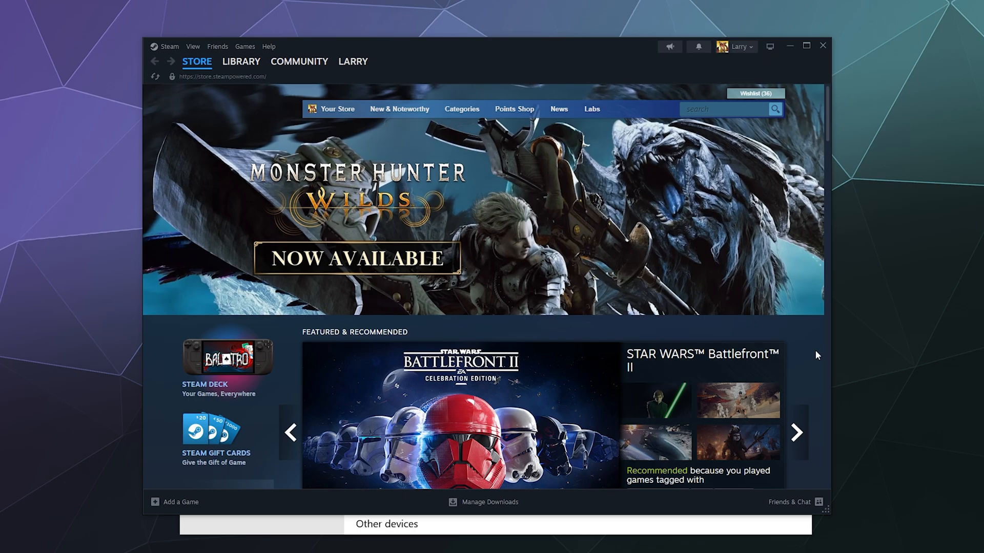
{"action": "left_click", "coordinate": [795, 432]}
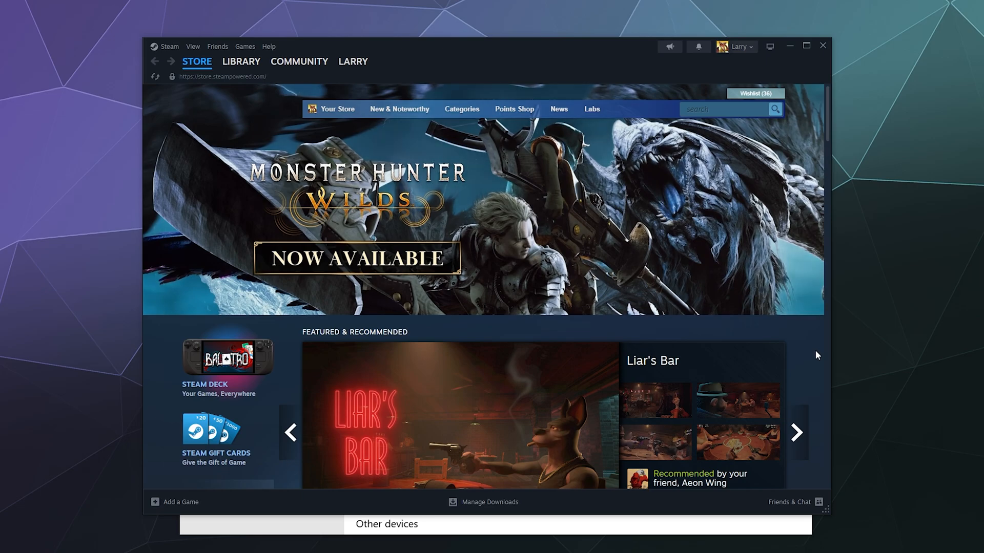
{"action": "left_click", "coordinate": [795, 432]}
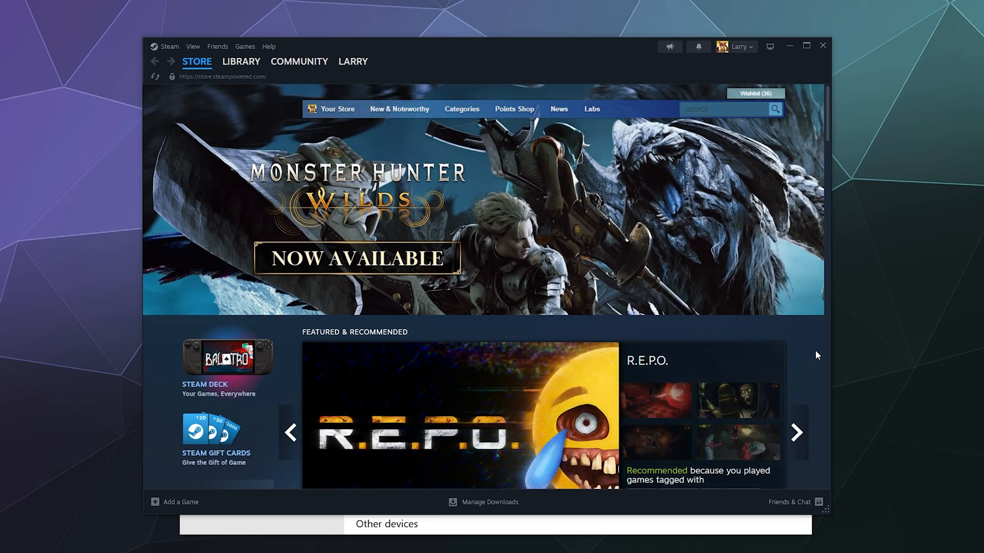
{"action": "mouse_move", "coordinate": [170, 61]}
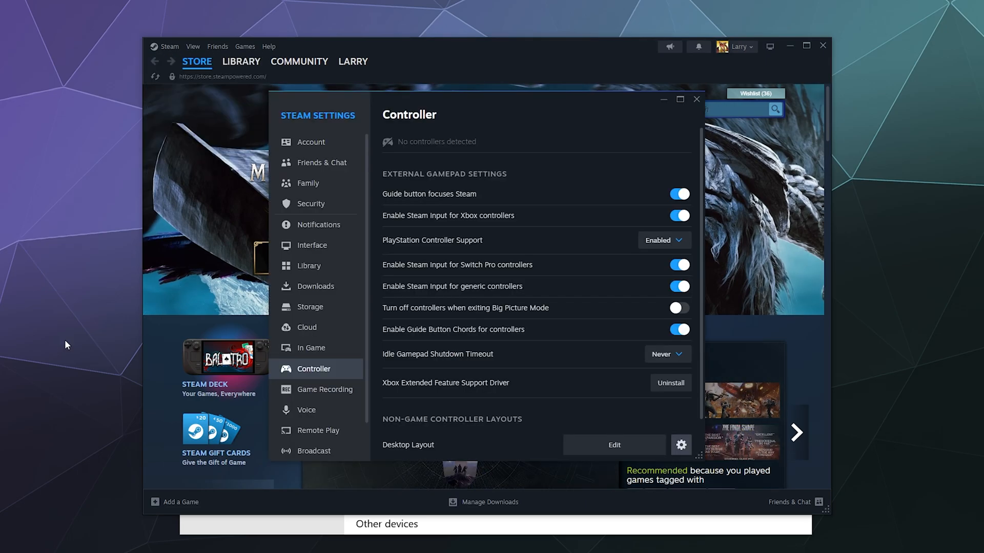
{"action": "mouse_move", "coordinate": [311, 207]}
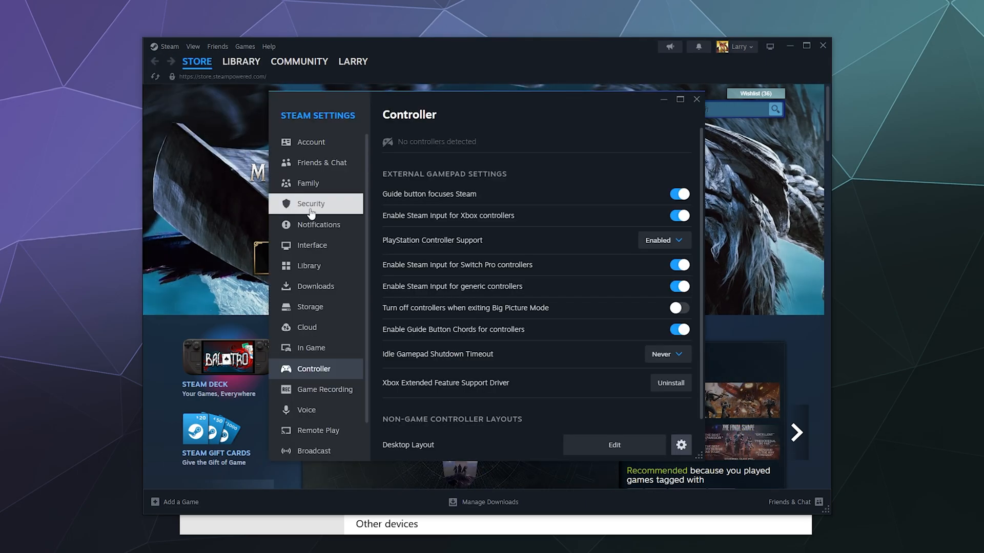
{"action": "mouse_move", "coordinate": [316, 373]}
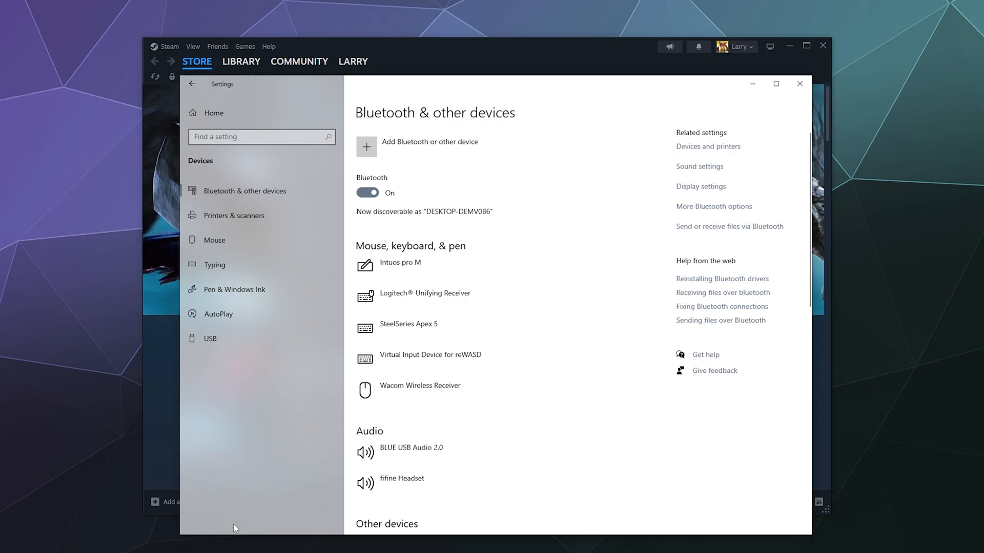
{"action": "mouse_move", "coordinate": [444, 146]}
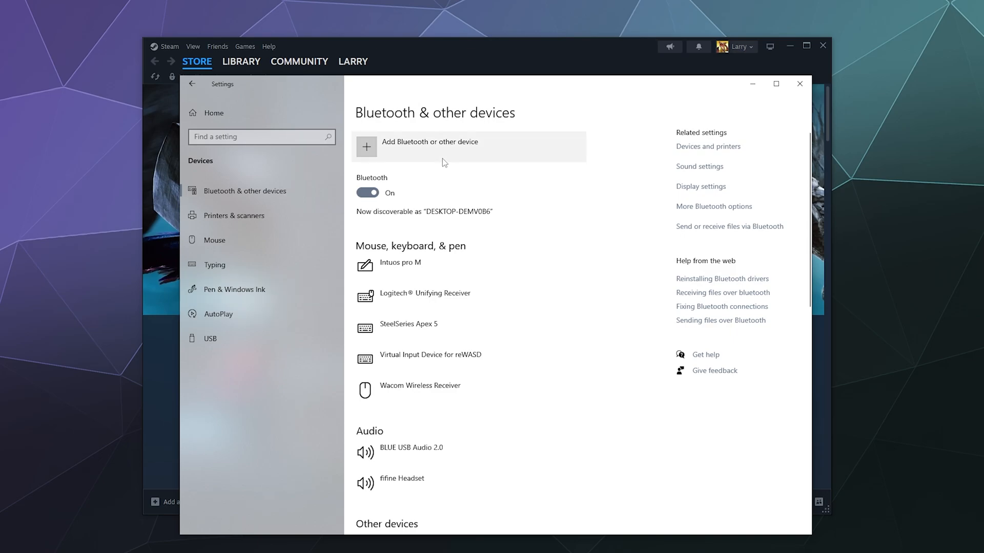
{"action": "mouse_move", "coordinate": [474, 100]}
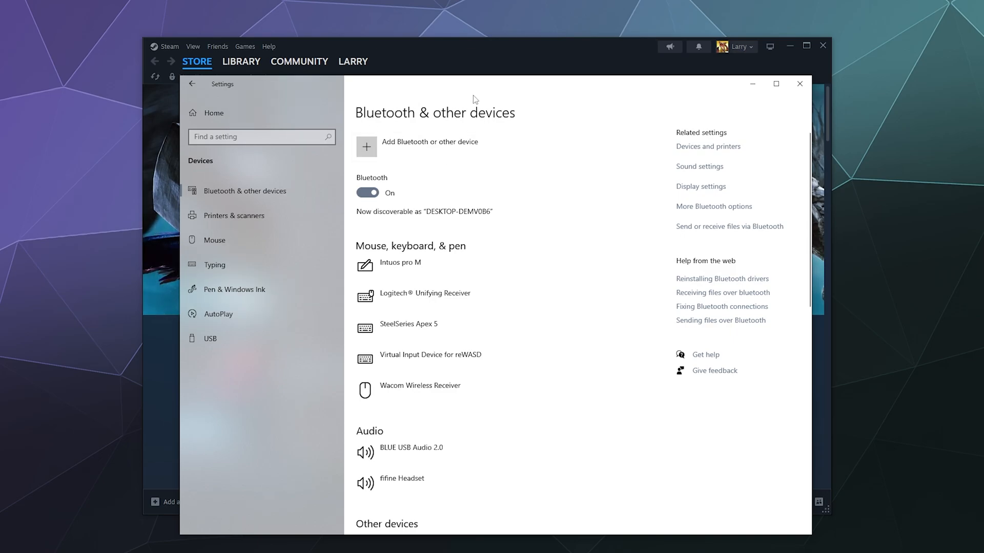
{"action": "mouse_move", "coordinate": [358, 182]}
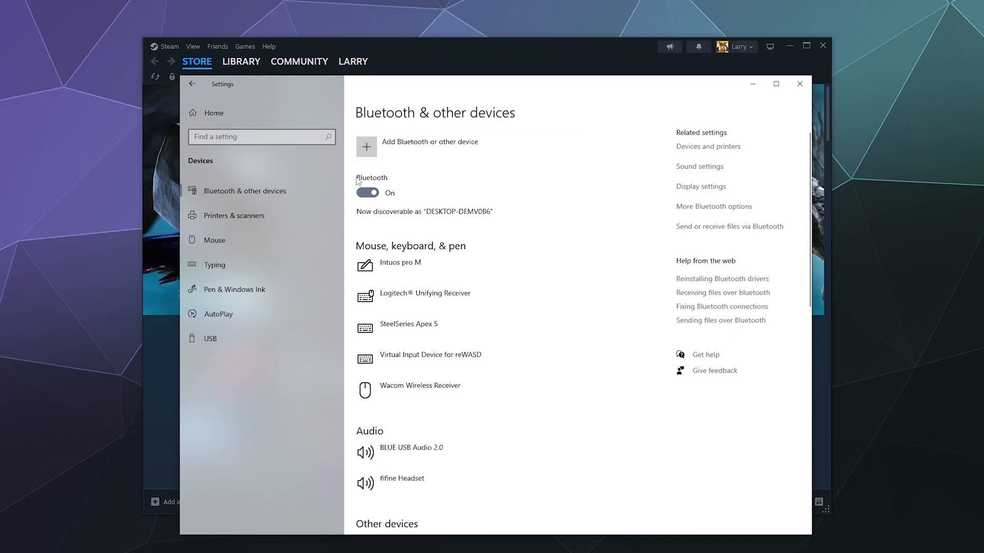
{"action": "mouse_move", "coordinate": [383, 203]}
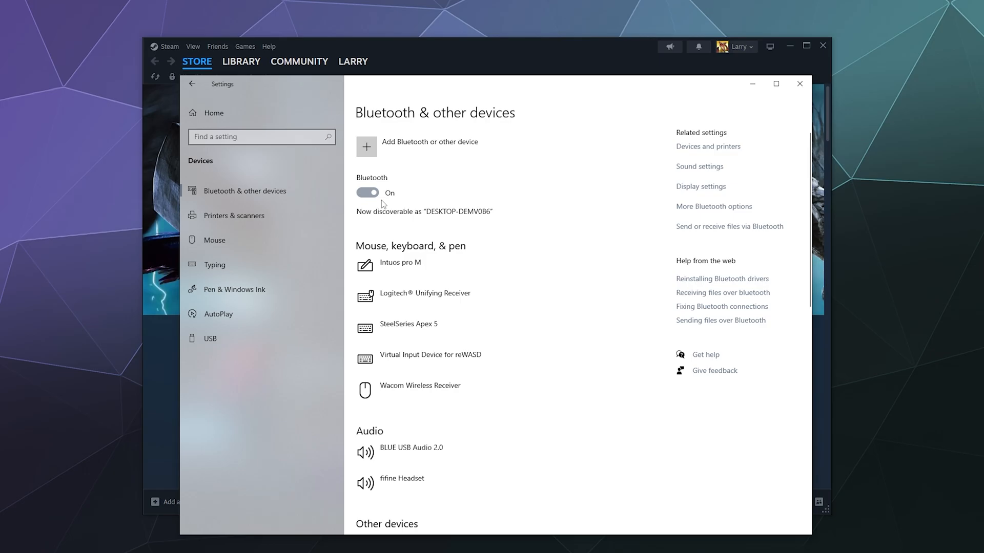
Step: Add a Bluetooth device and pair the Wireless Controller so it shows as Connected
{"action": "left_click", "coordinate": [367, 147]}
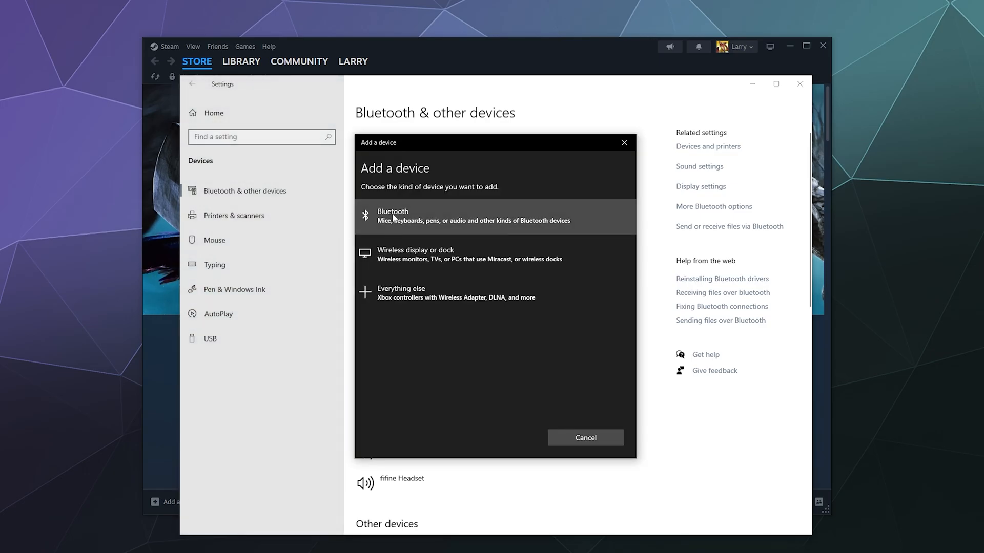
{"action": "left_click", "coordinate": [467, 216]}
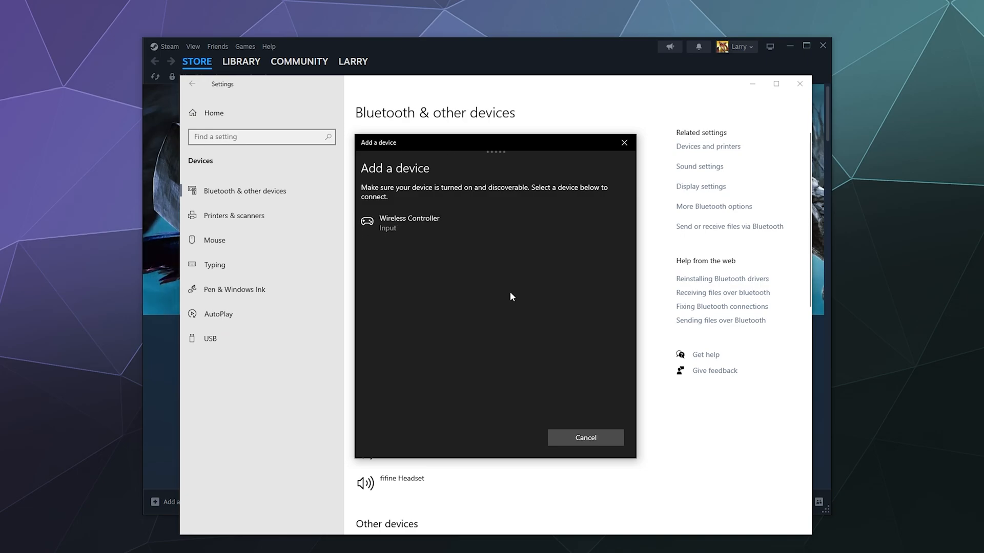
{"action": "left_click", "coordinate": [409, 222]}
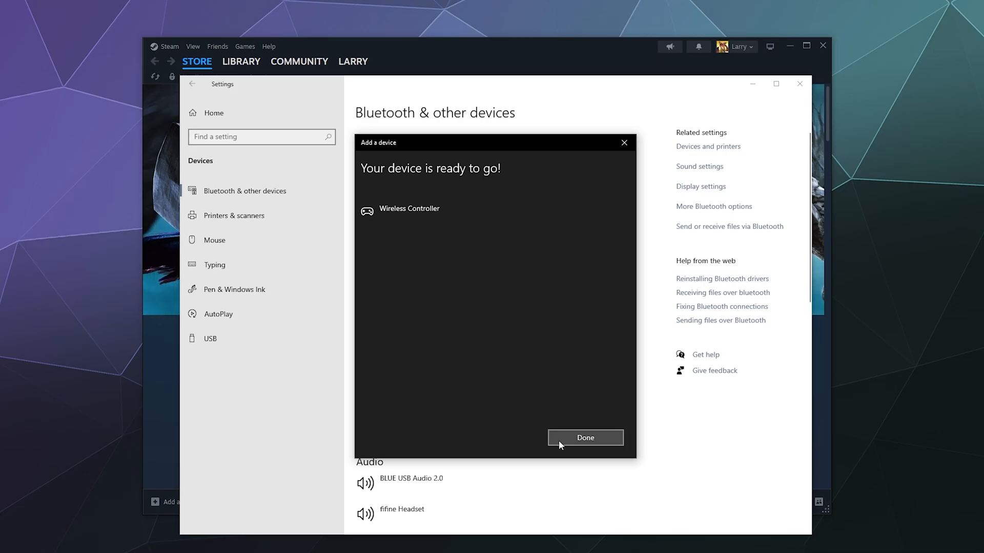
{"action": "left_click", "coordinate": [584, 437]}
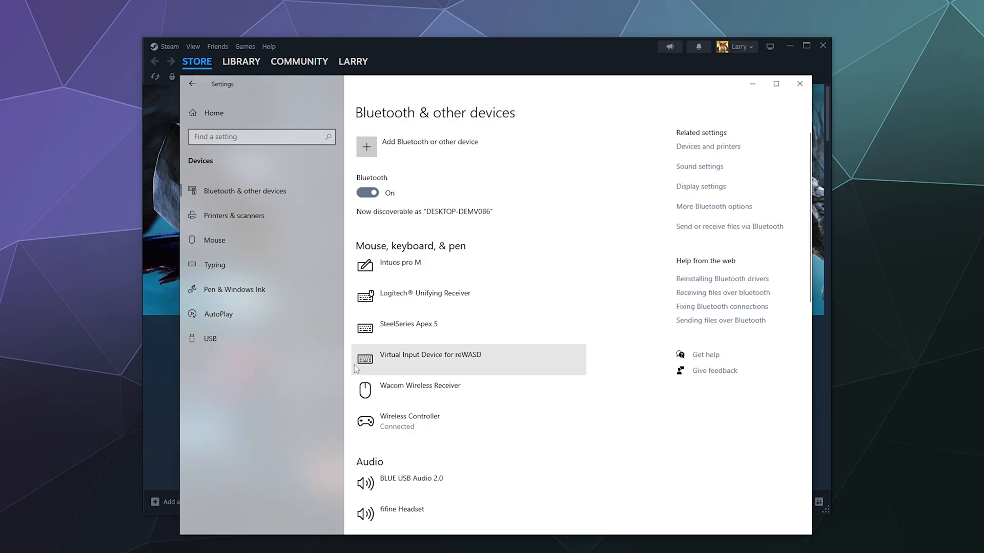
{"action": "mouse_move", "coordinate": [325, 381]}
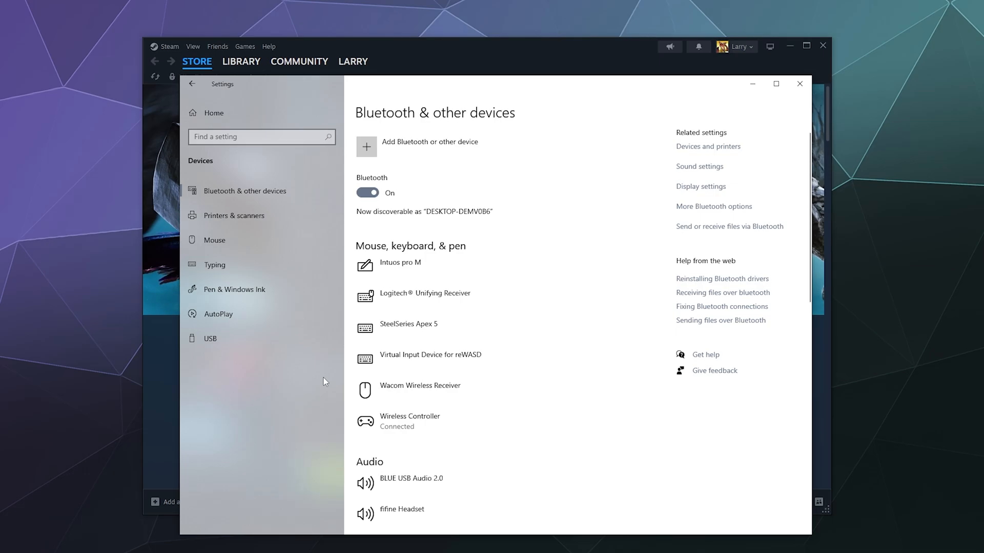
{"action": "mouse_move", "coordinate": [150, 381]}
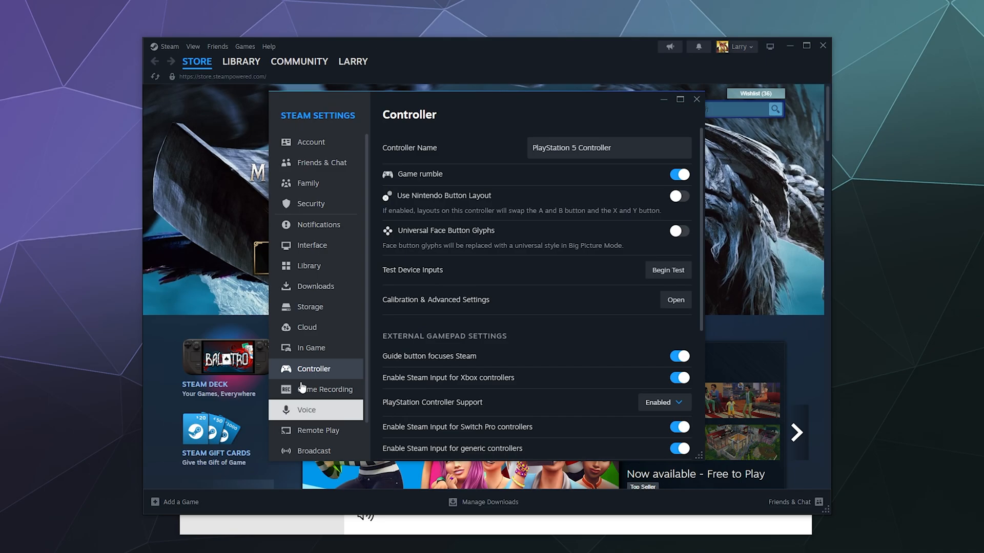
{"action": "mouse_move", "coordinate": [481, 114]}
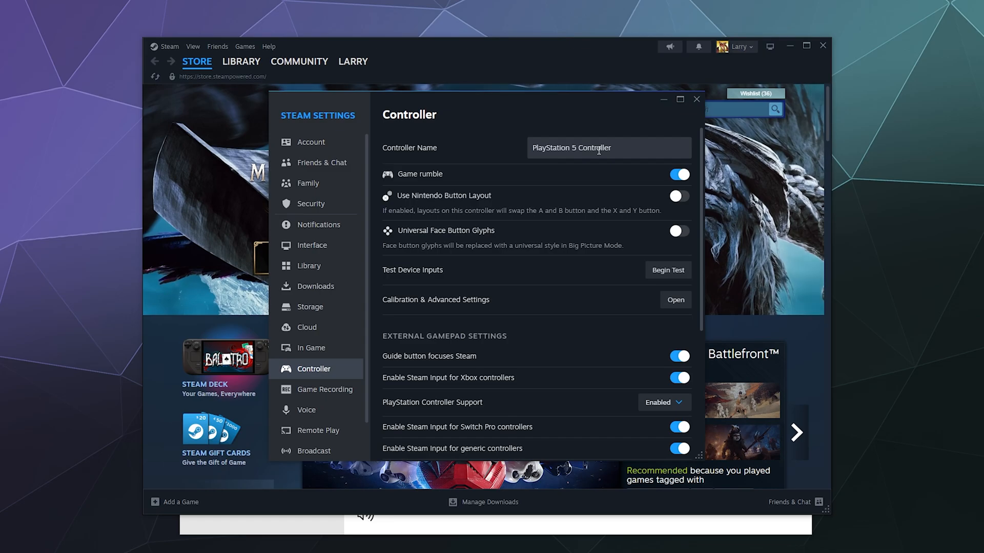
{"action": "mouse_move", "coordinate": [551, 30]}
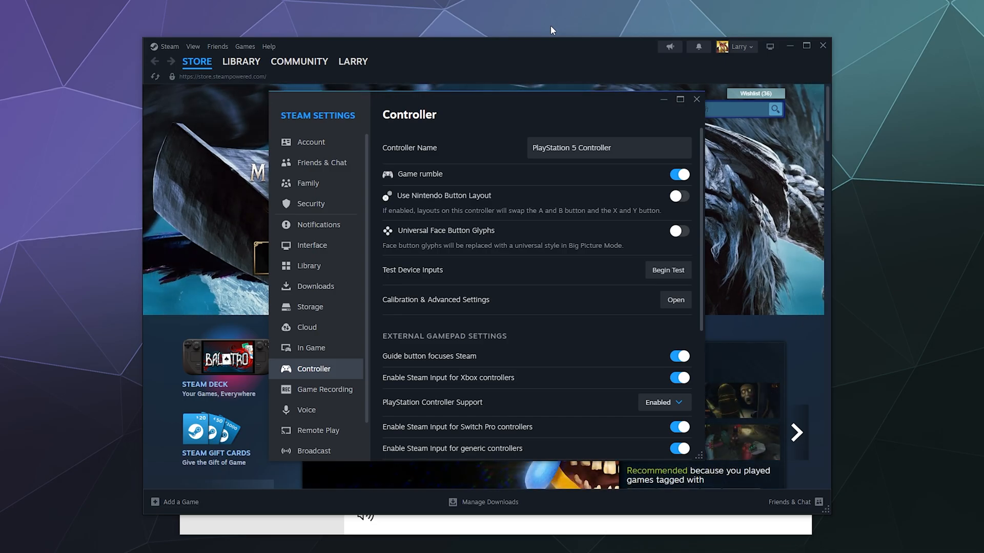
{"action": "mouse_move", "coordinate": [408, 185]}
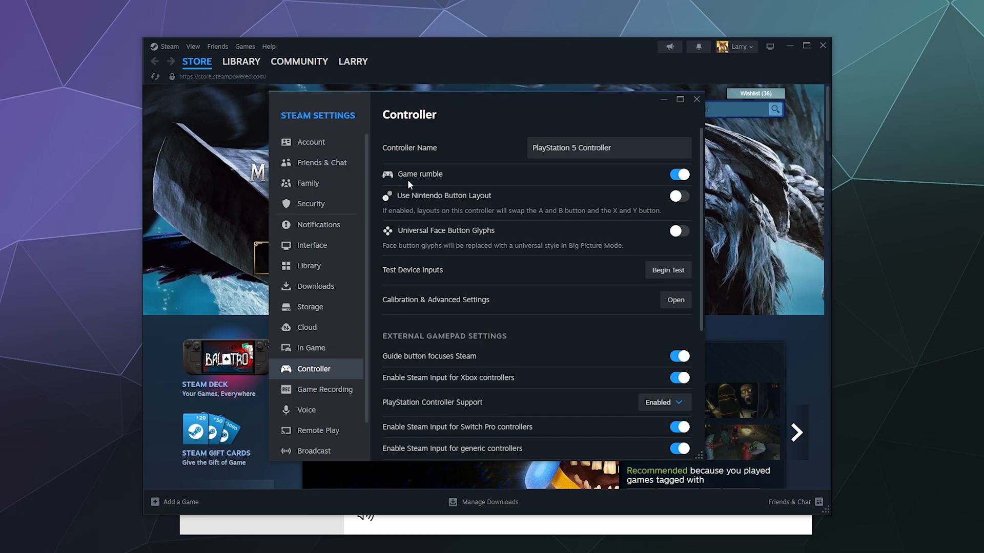
{"action": "mouse_move", "coordinate": [403, 279]}
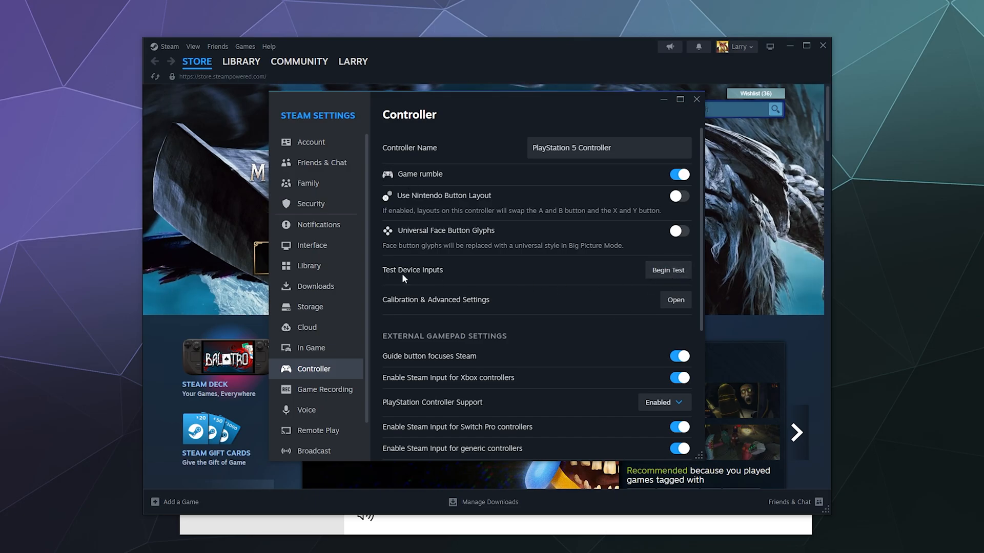
Step: Review the PlayStation 5 Controller options now shown in Steam's Controller settings
{"action": "left_click", "coordinate": [667, 270]}
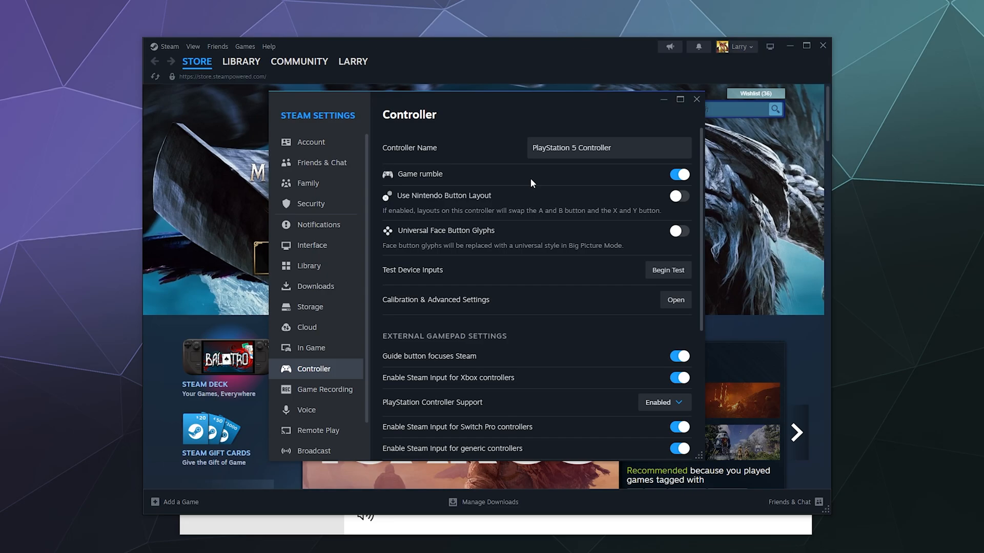
{"action": "mouse_move", "coordinate": [473, 301]}
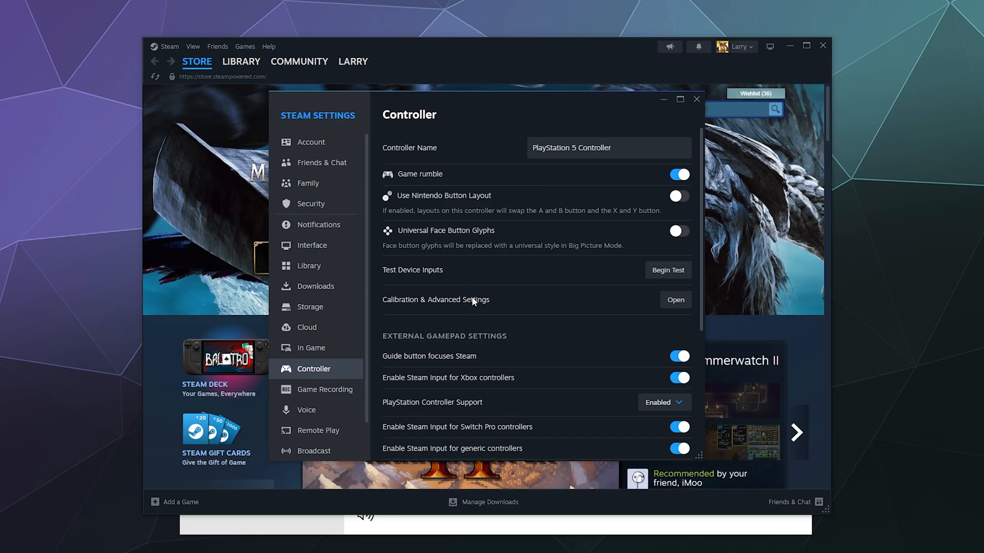
{"action": "mouse_move", "coordinate": [621, 320]}
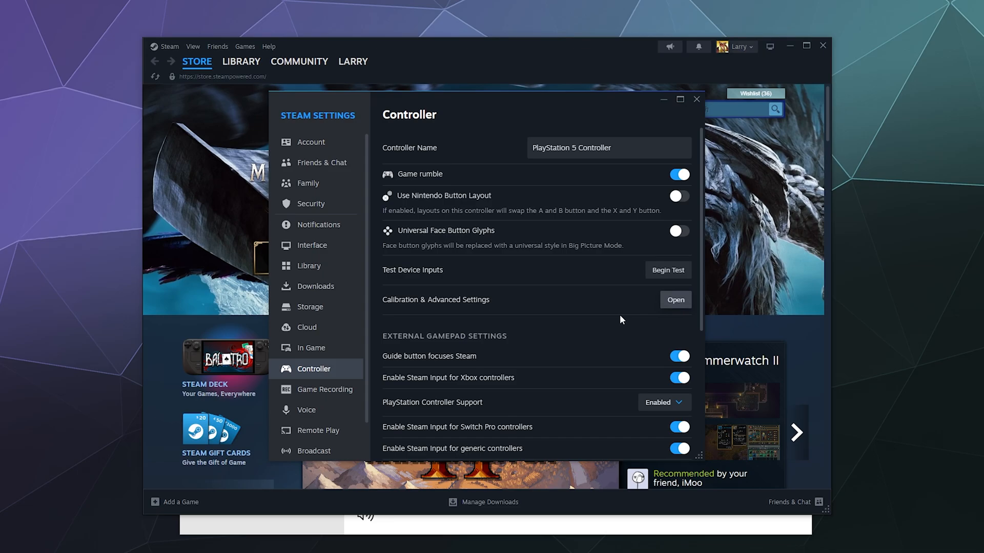
Step: Bring the external gamepad settings and Non-Game Controller Layouts, including Desktop Layout, into view
{"action": "scroll", "scroll_direction": "down", "scroll_amount": 3}
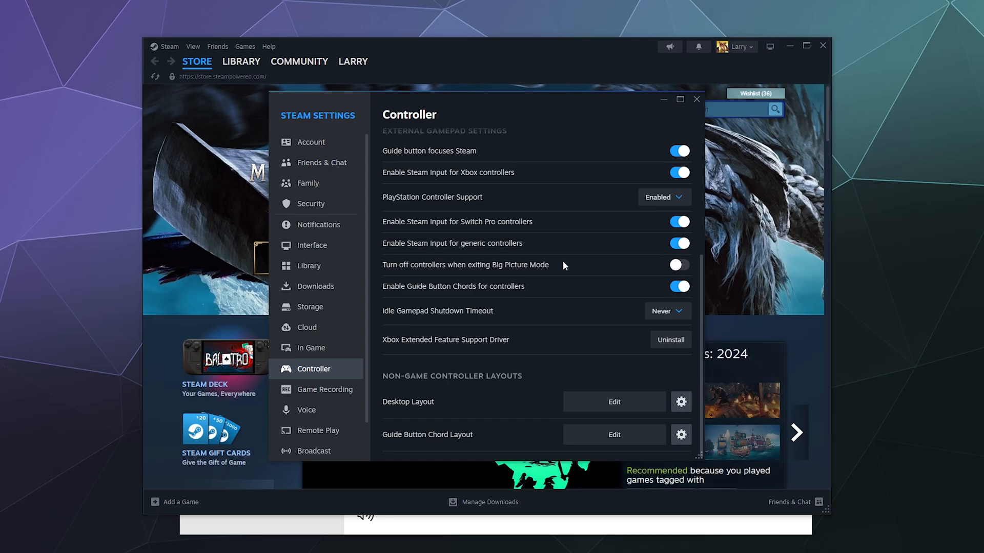
{"action": "mouse_move", "coordinate": [434, 202]}
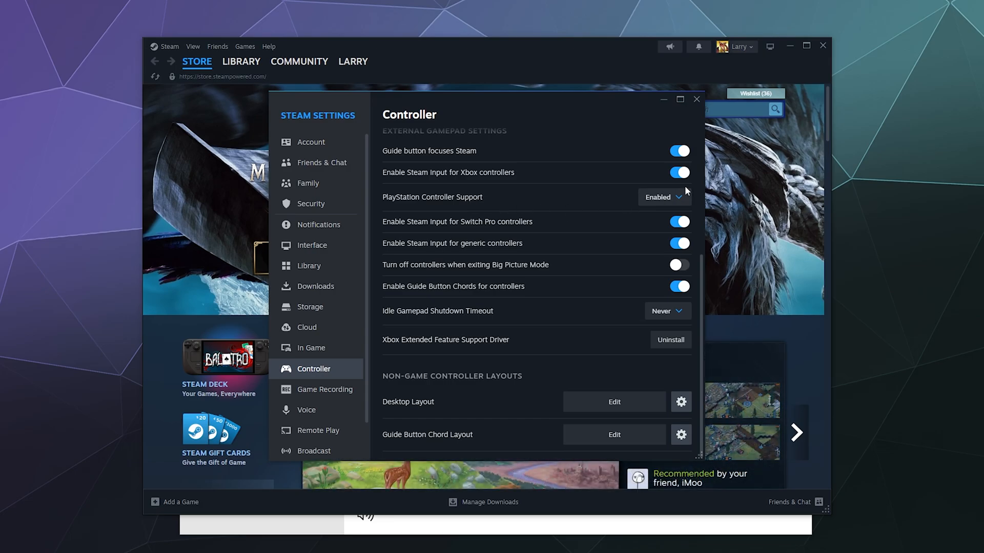
{"action": "left_click", "coordinate": [663, 197]}
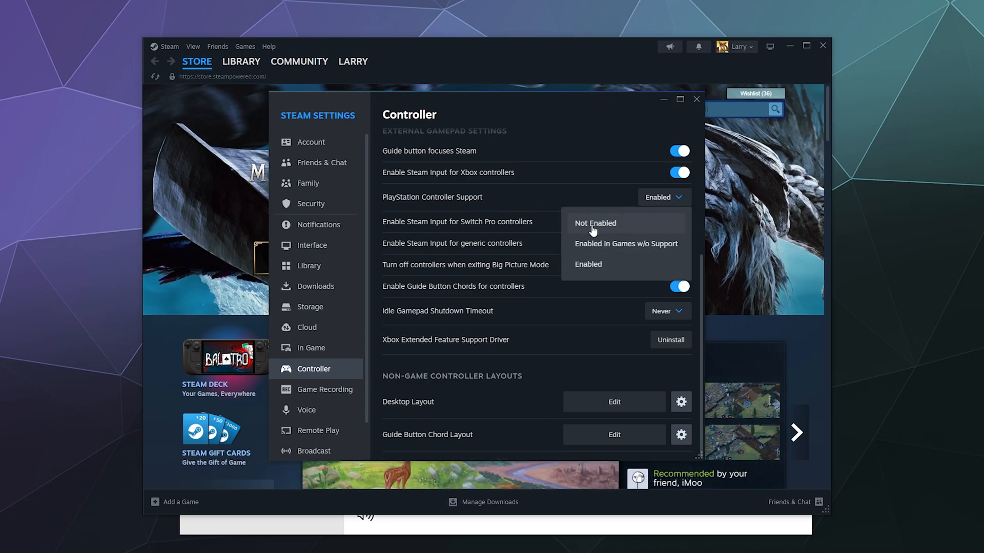
{"action": "mouse_move", "coordinate": [608, 250]}
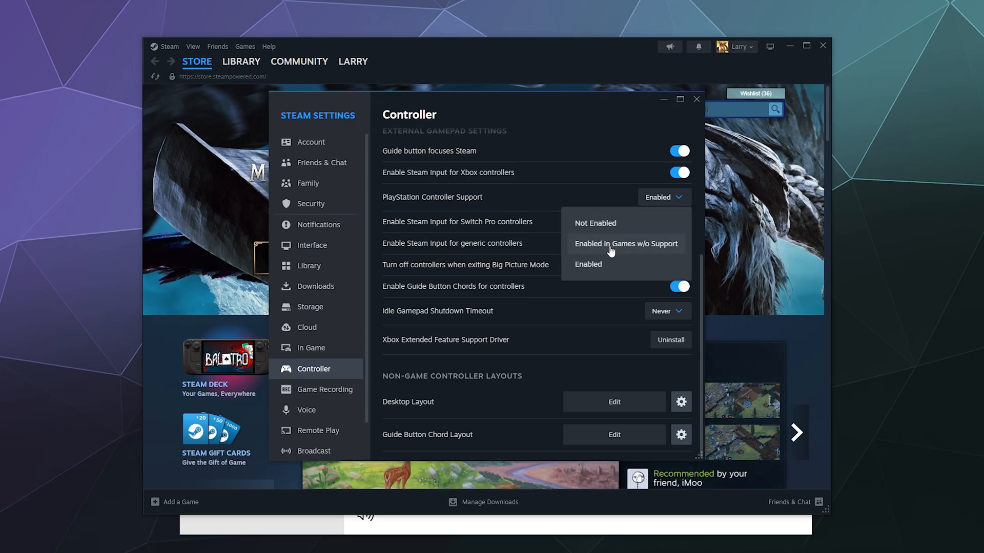
{"action": "mouse_move", "coordinate": [594, 224]}
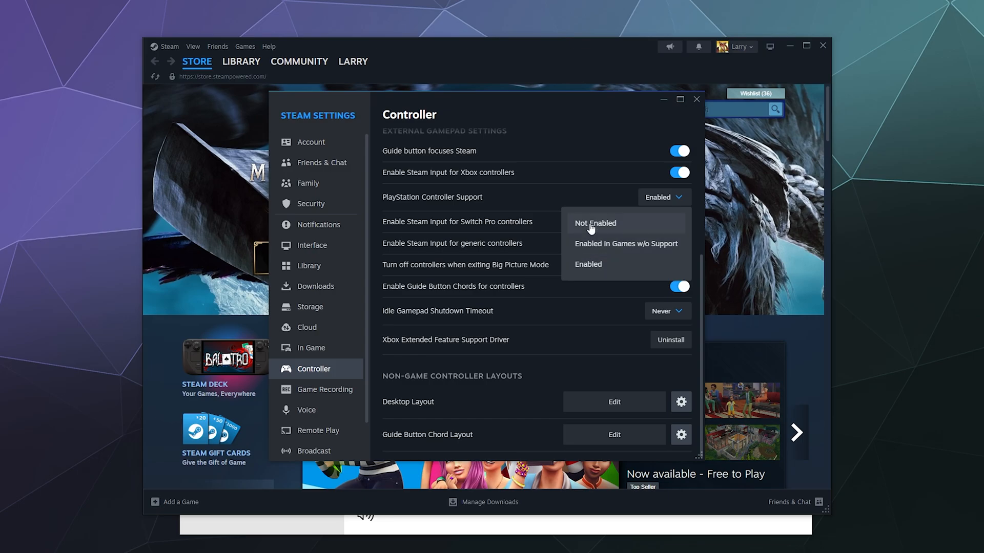
{"action": "left_click", "coordinate": [594, 222]}
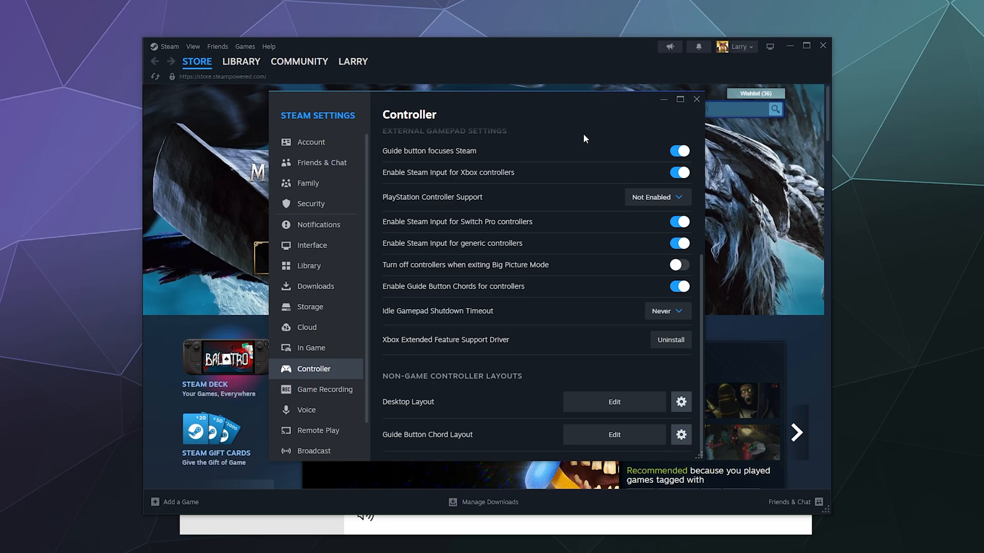
{"action": "left_click", "coordinate": [656, 197]}
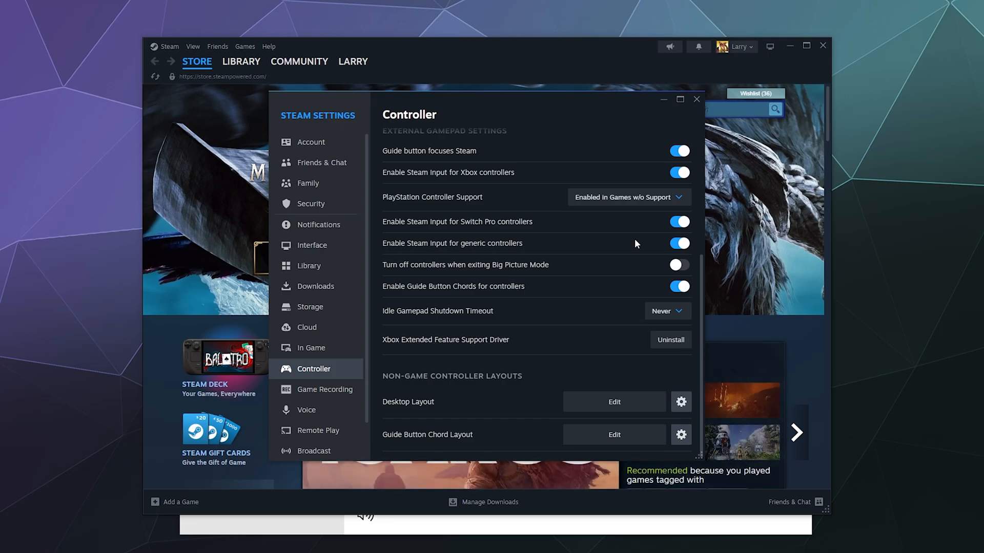
{"action": "mouse_move", "coordinate": [636, 244]}
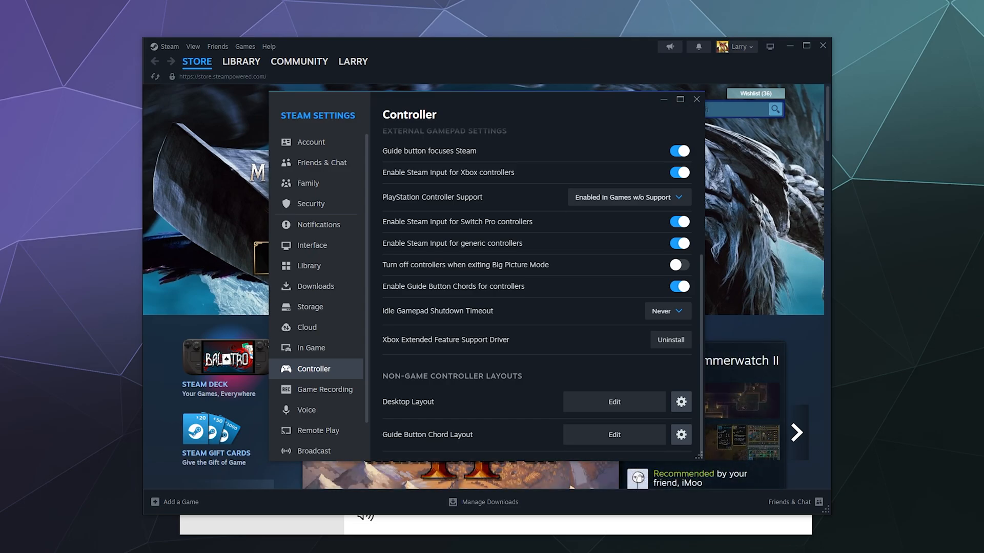
{"action": "mouse_move", "coordinate": [625, 197]}
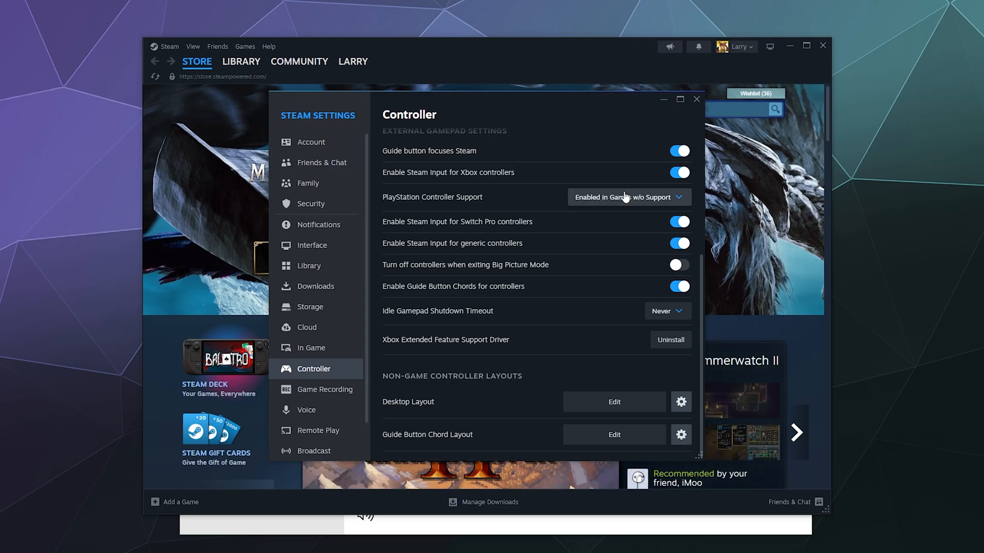
{"action": "left_click", "coordinate": [627, 197]}
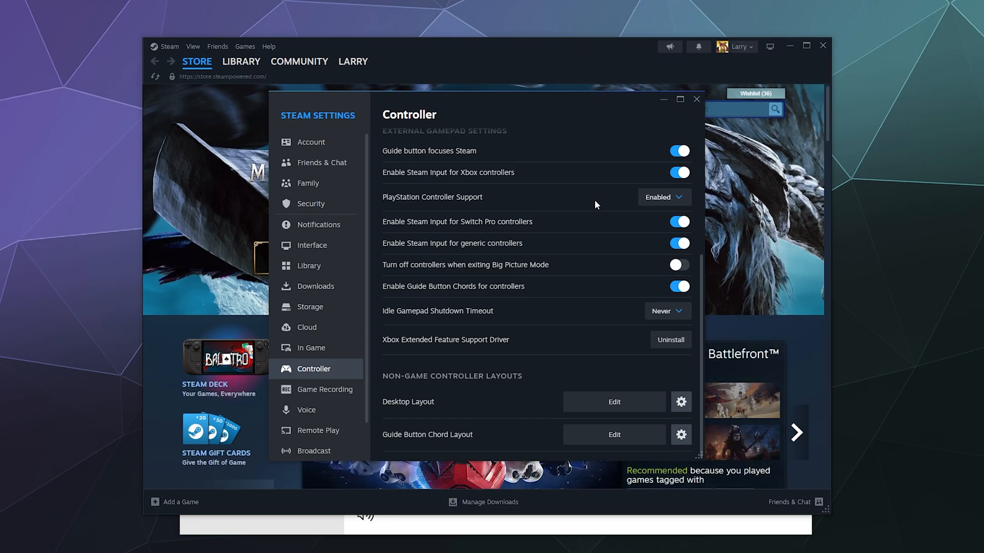
{"action": "left_click", "coordinate": [663, 197]}
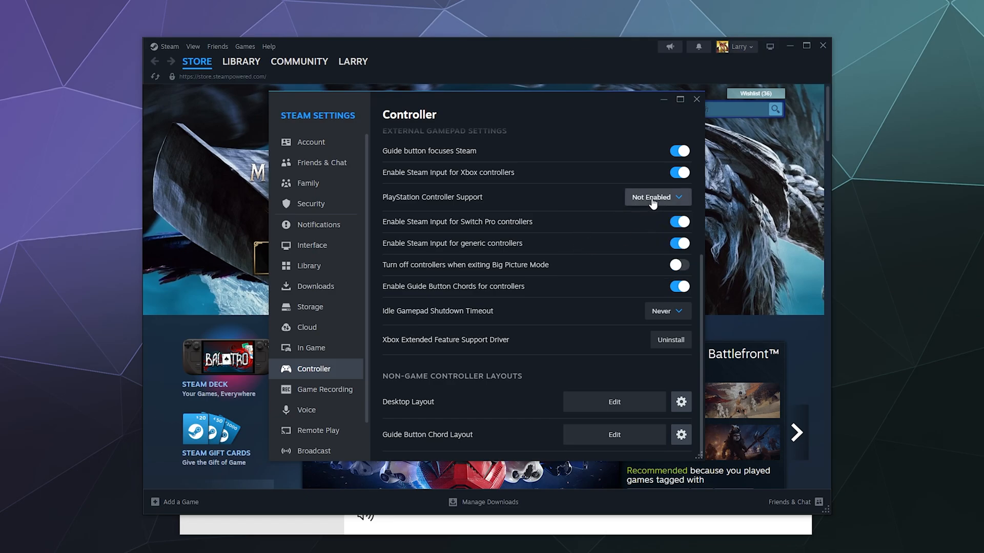
{"action": "left_click", "coordinate": [653, 197]}
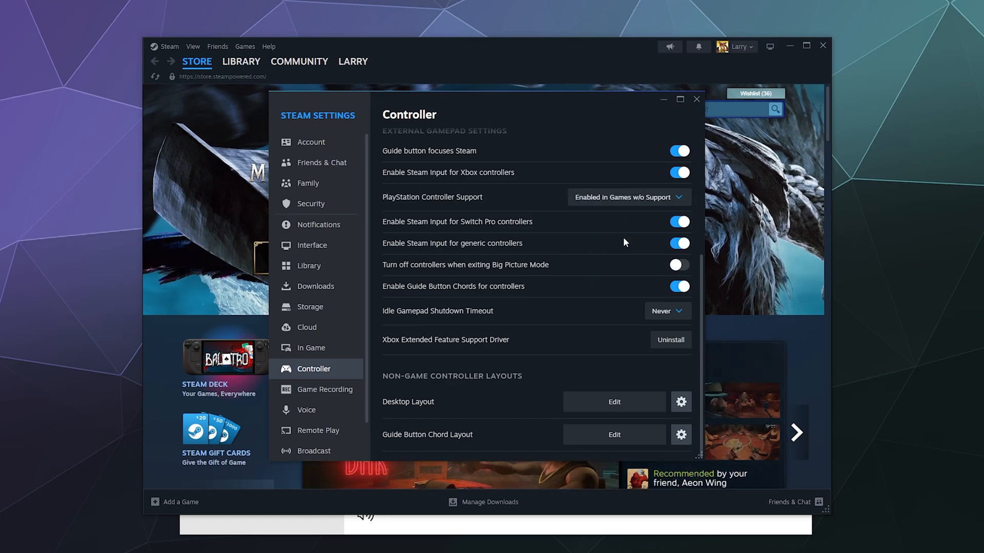
{"action": "left_click", "coordinate": [628, 197]}
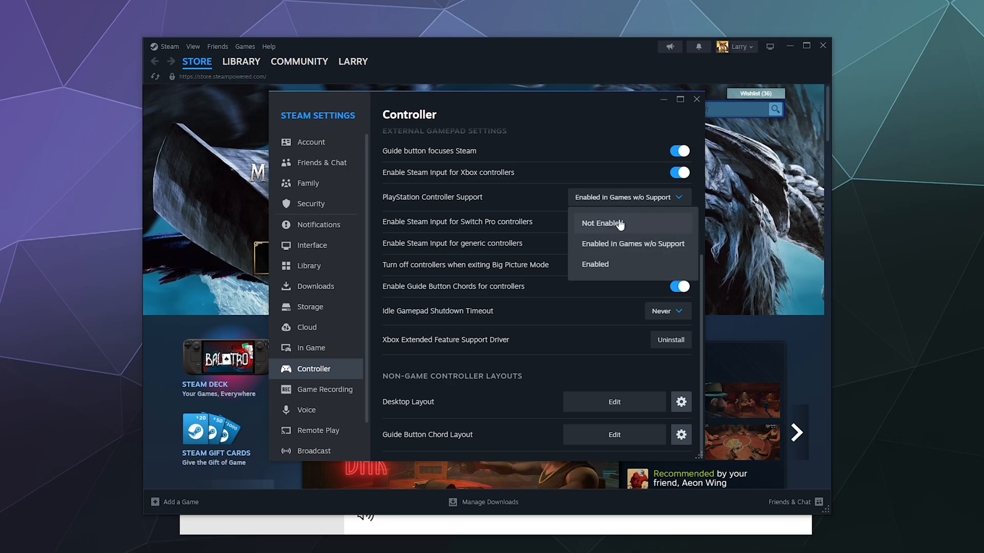
{"action": "left_click", "coordinate": [630, 244]}
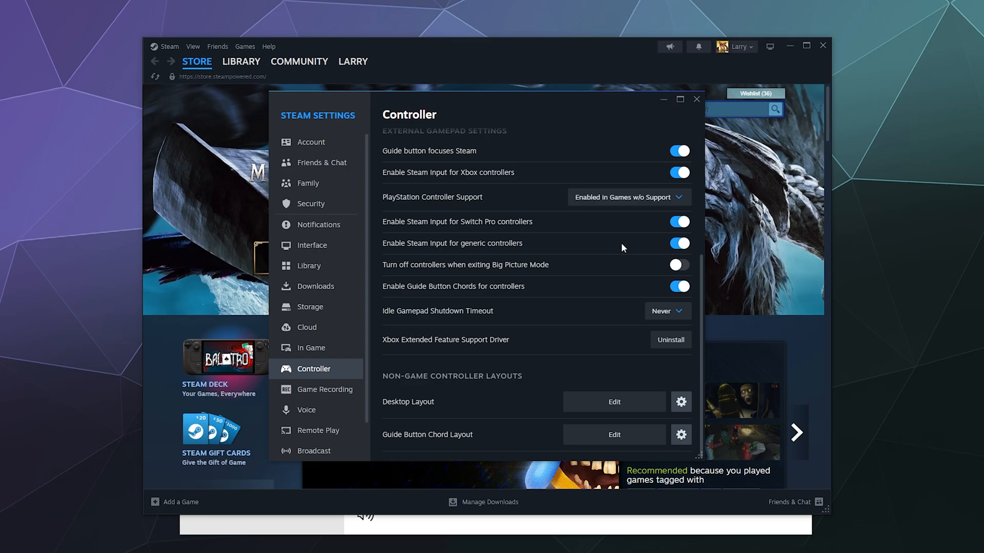
{"action": "mouse_move", "coordinate": [534, 305]}
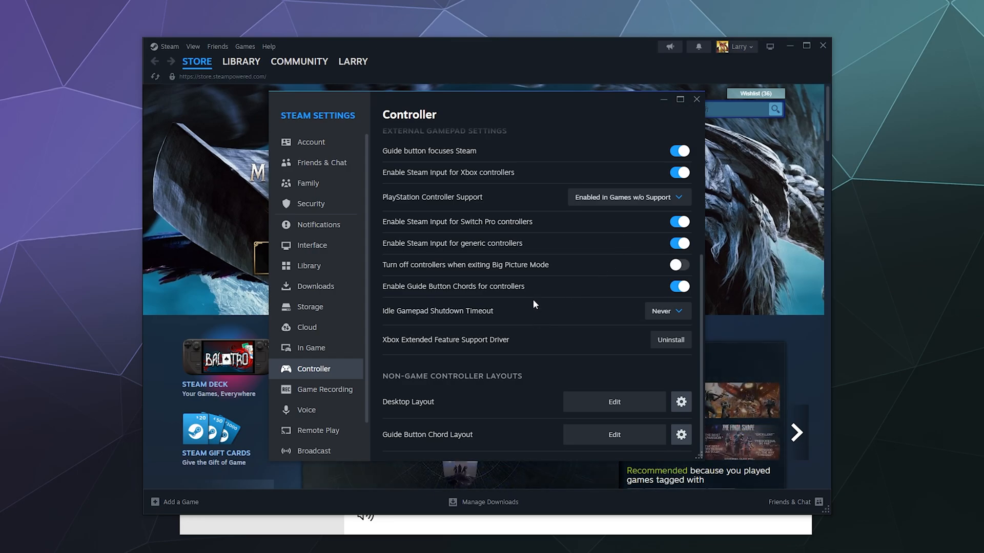
{"action": "mouse_move", "coordinate": [427, 286]}
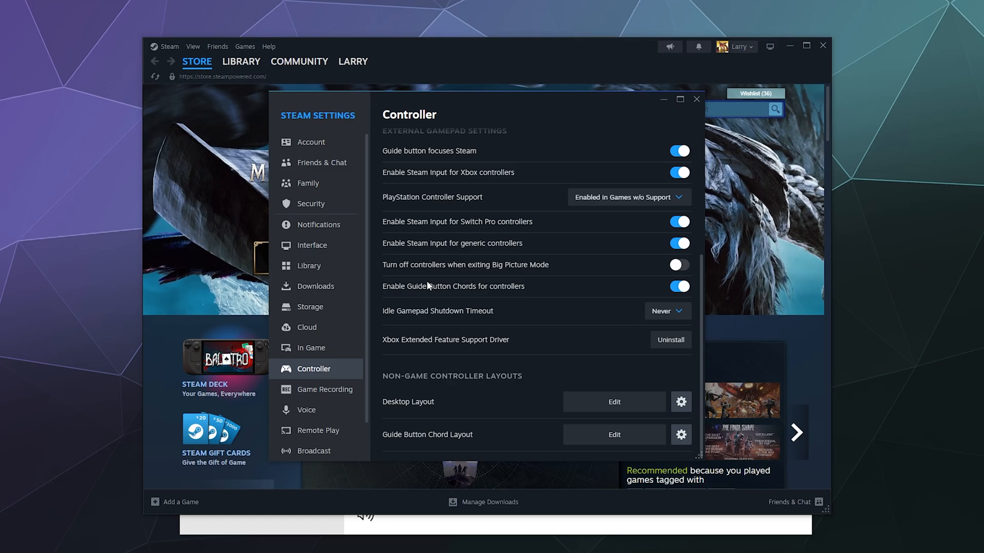
{"action": "mouse_move", "coordinate": [467, 294]}
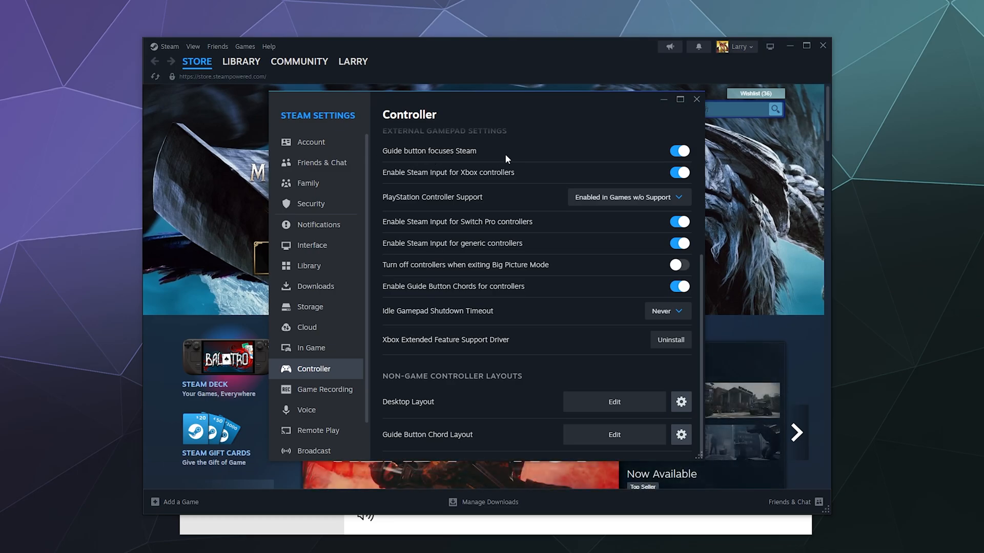
{"action": "mouse_move", "coordinate": [400, 280]}
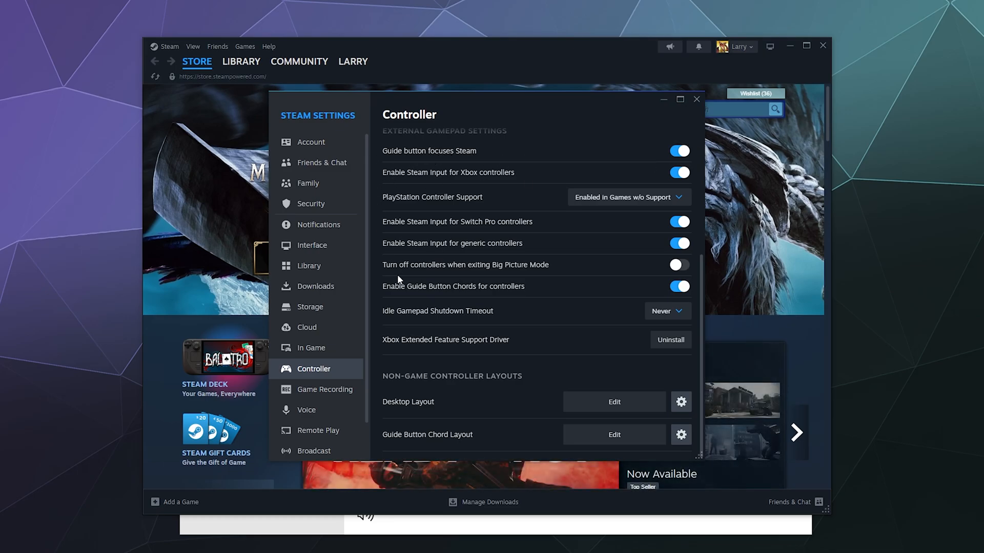
{"action": "mouse_move", "coordinate": [540, 263]}
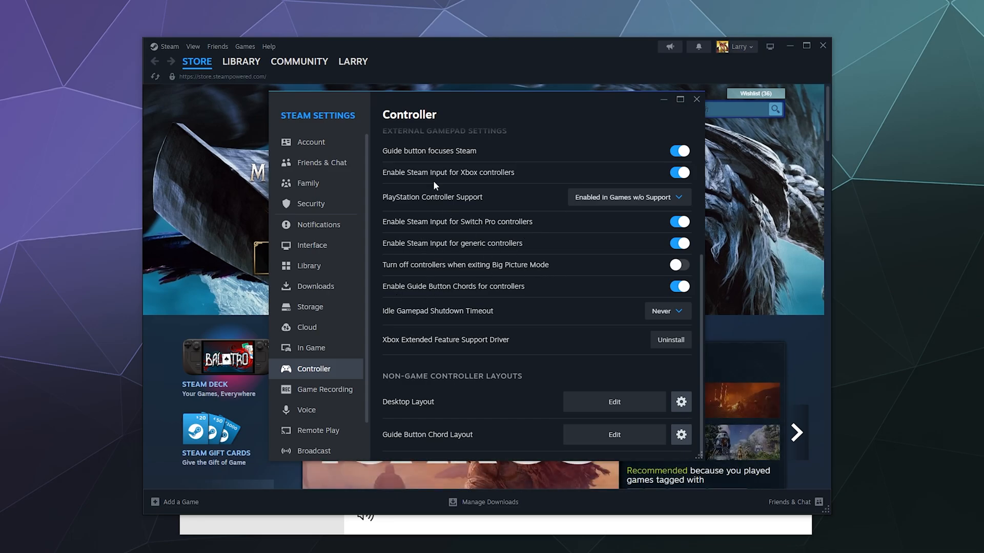
{"action": "mouse_move", "coordinate": [475, 206]}
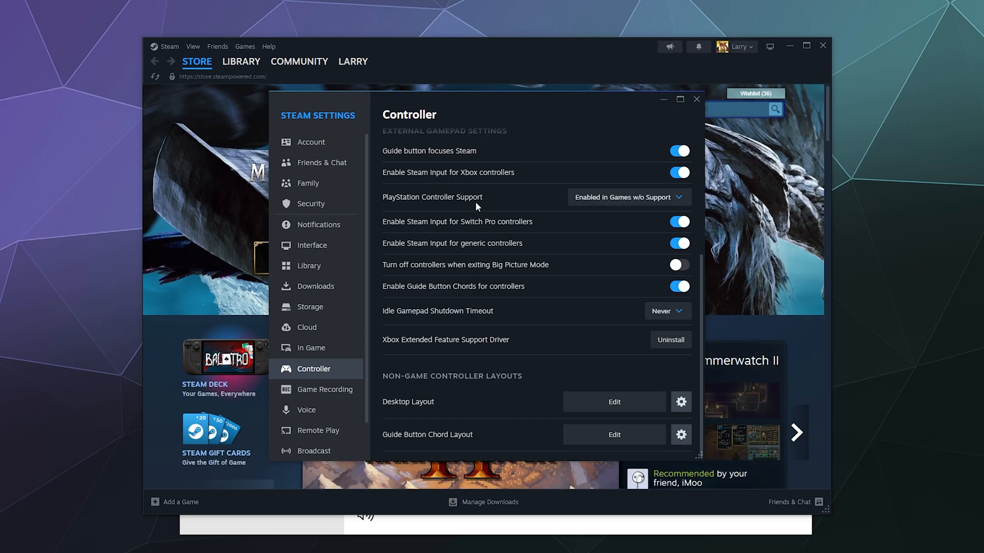
{"action": "mouse_move", "coordinate": [536, 322]}
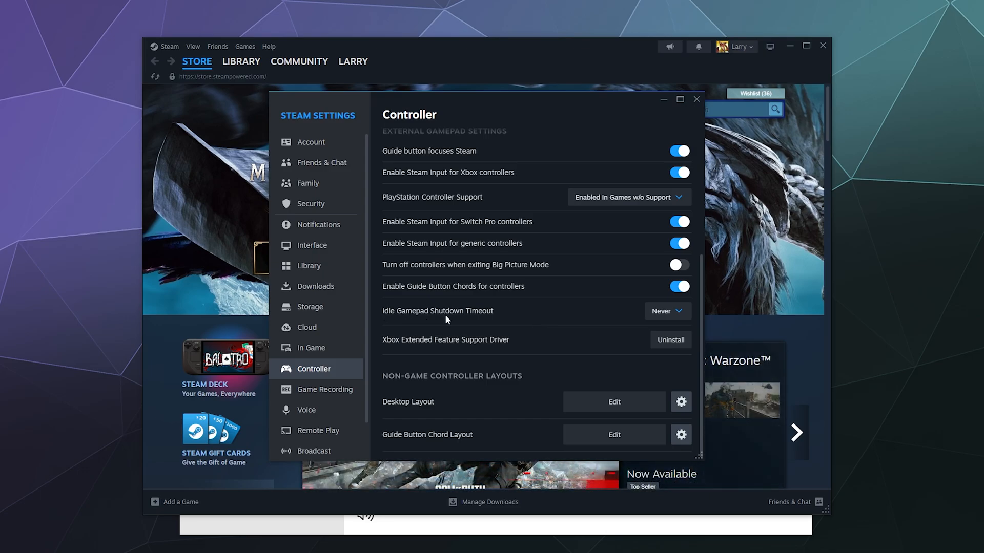
{"action": "left_click", "coordinate": [667, 310]}
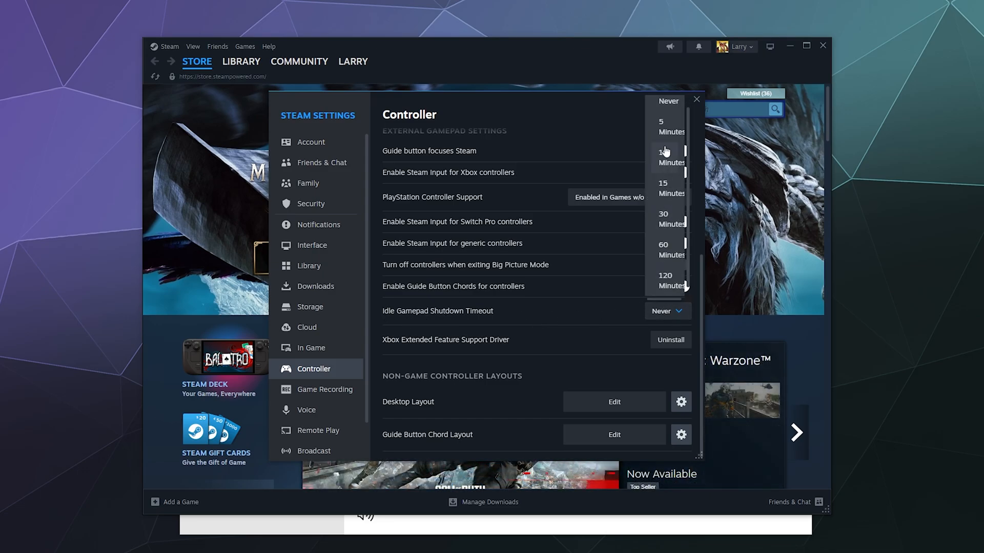
{"action": "mouse_move", "coordinate": [659, 290]}
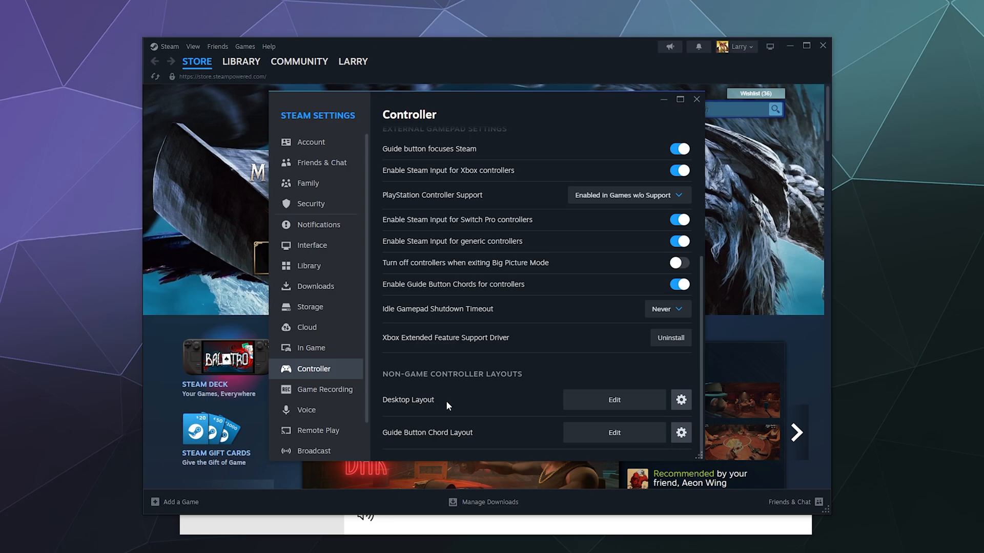
{"action": "mouse_move", "coordinate": [535, 408]}
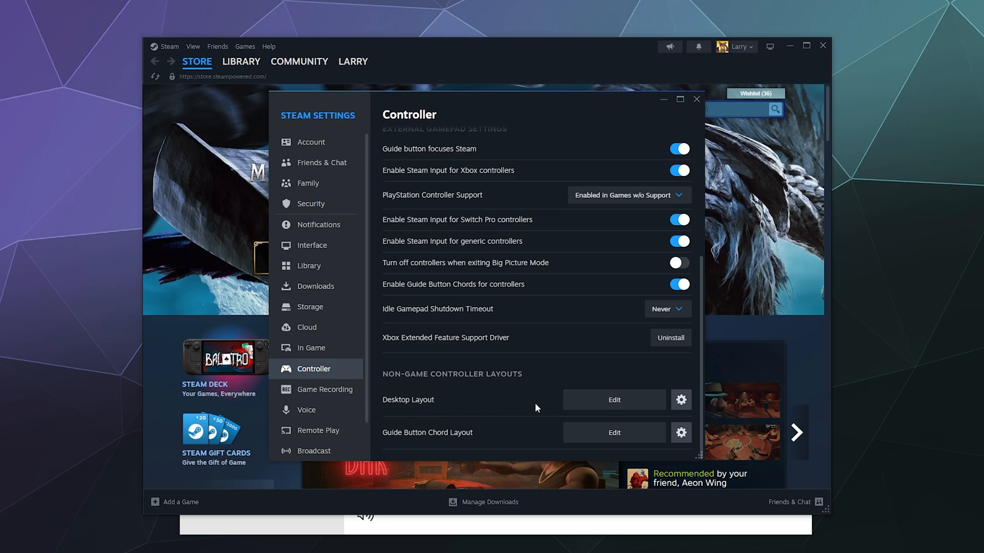
{"action": "left_click", "coordinate": [614, 400]}
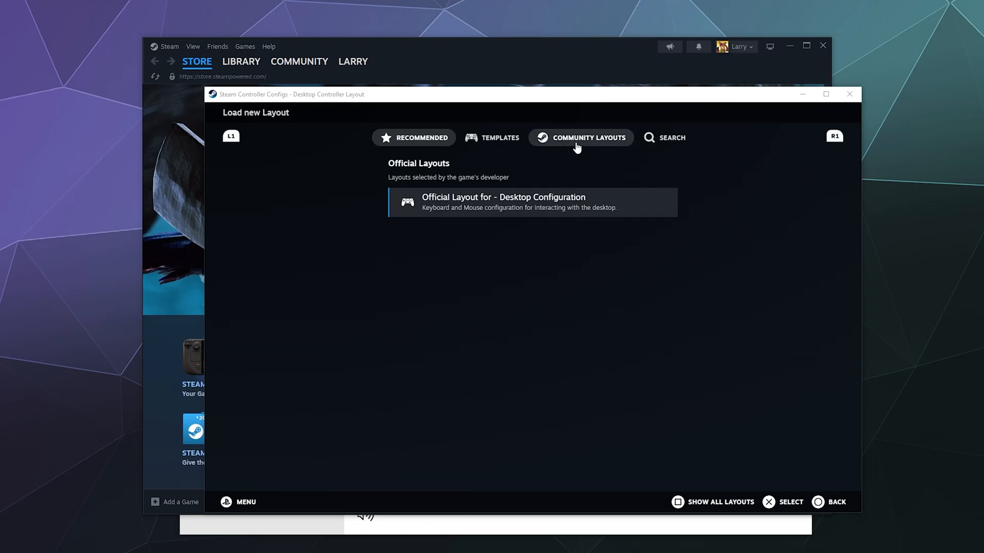
{"action": "left_click", "coordinate": [580, 137]}
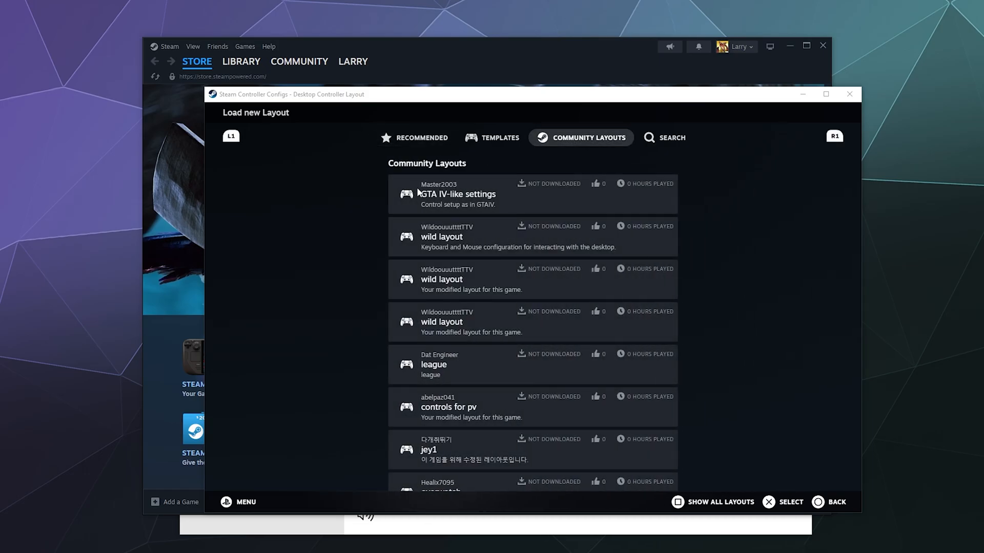
{"action": "scroll", "scroll_direction": "down", "scroll_amount": 3}
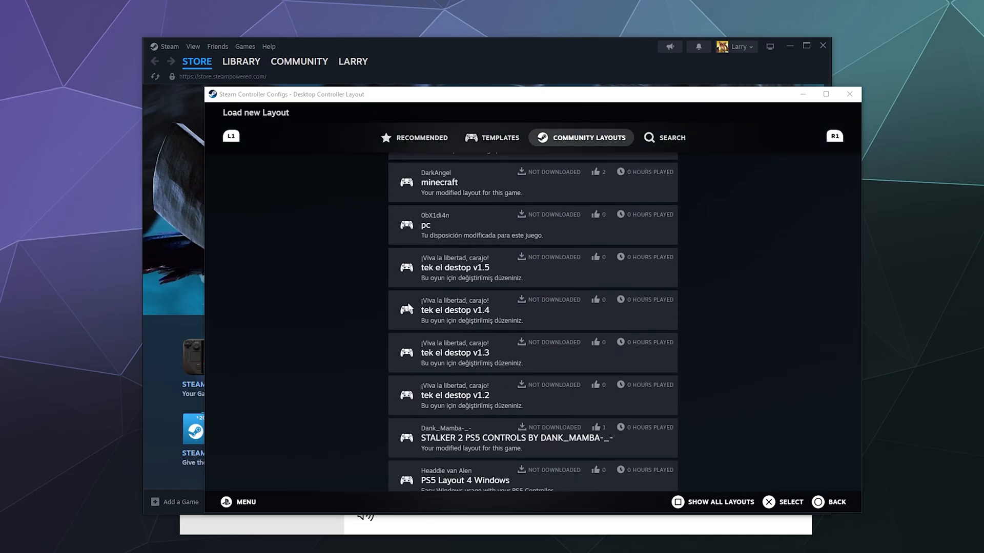
{"action": "mouse_move", "coordinate": [395, 264]}
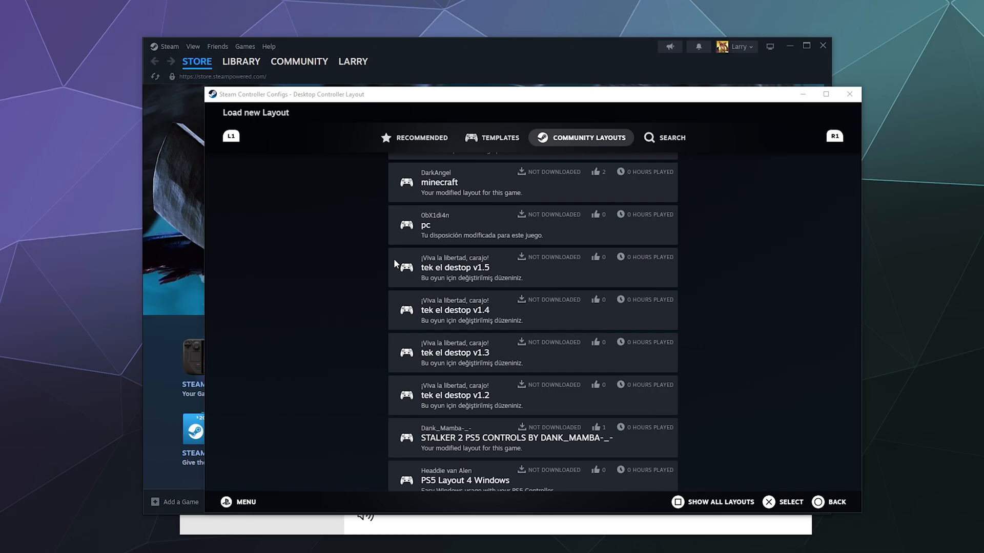
{"action": "mouse_move", "coordinate": [849, 95]}
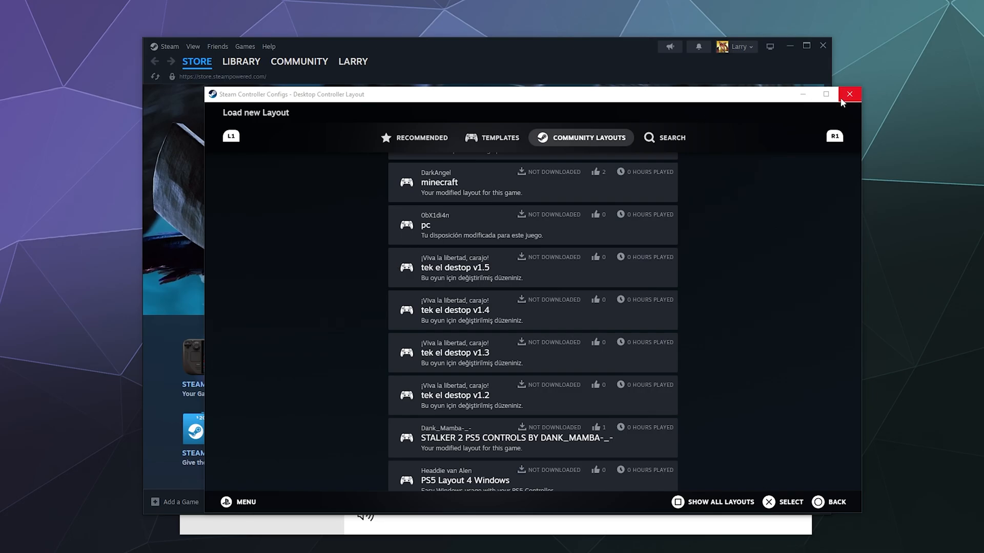
{"action": "left_click", "coordinate": [850, 94]}
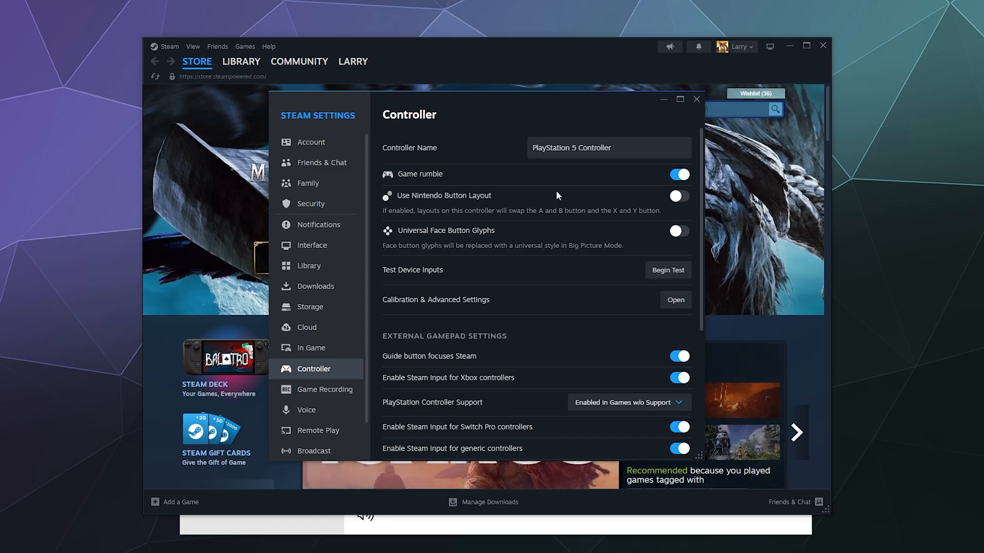
Step: Change PlayStation Controller Support from 'Enabled in Games w/o Support' to Enabled and confirm it
{"action": "scroll", "scroll_direction": "down", "scroll_amount": 3}
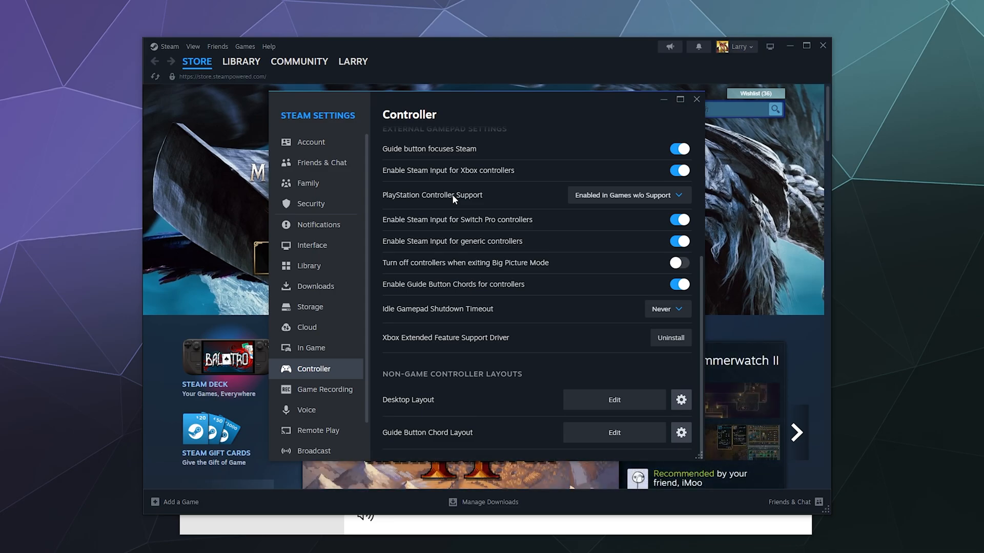
{"action": "left_click", "coordinate": [627, 194]}
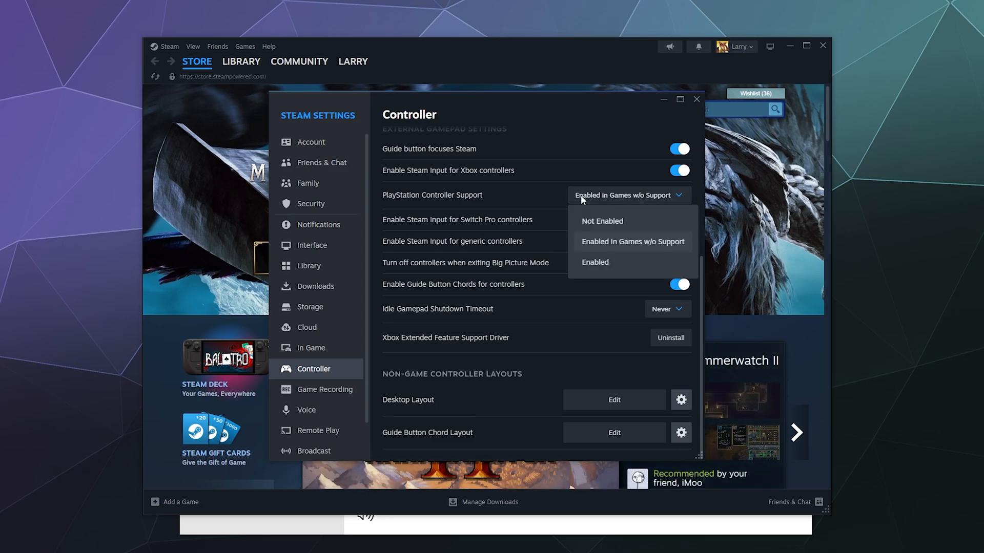
{"action": "mouse_move", "coordinate": [616, 256]}
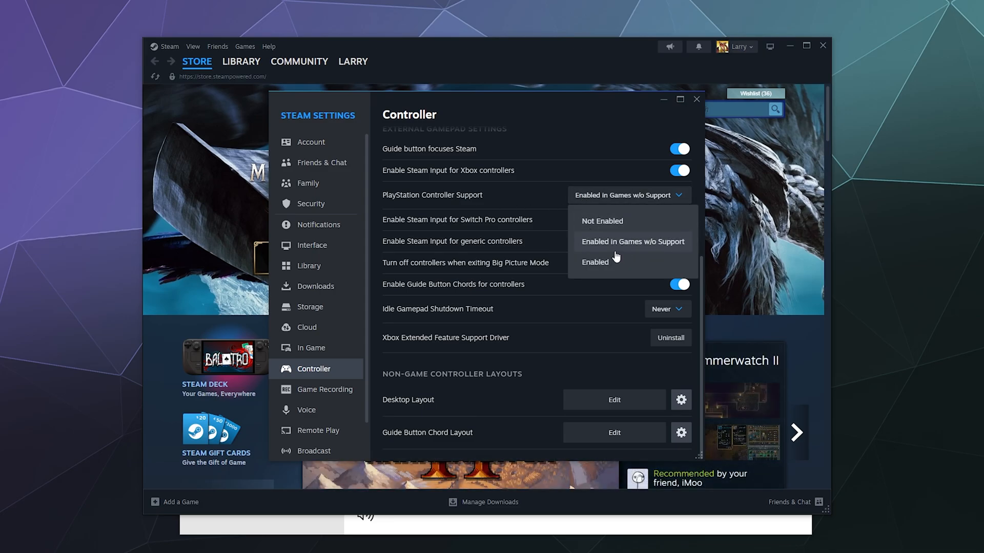
{"action": "left_click", "coordinate": [595, 261]}
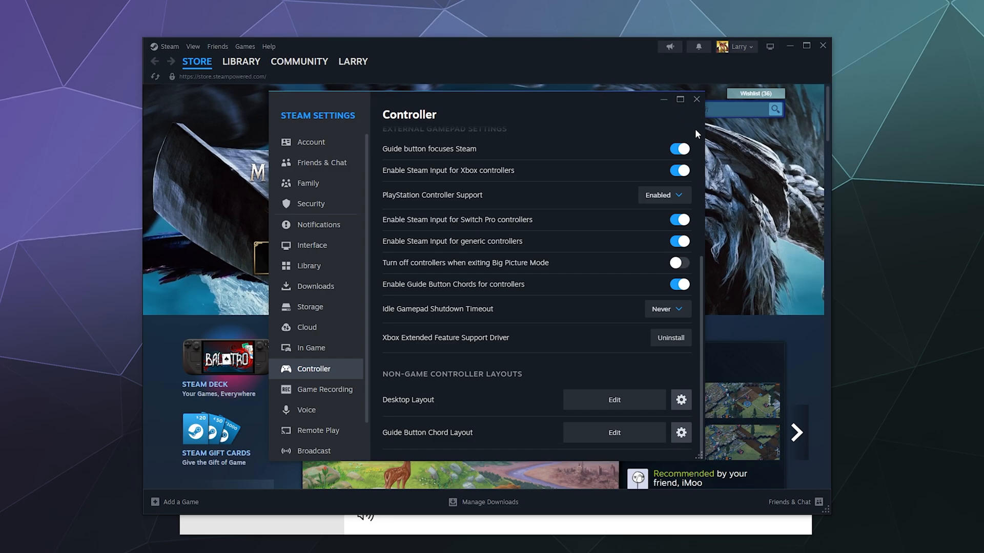
{"action": "left_click", "coordinate": [663, 195]}
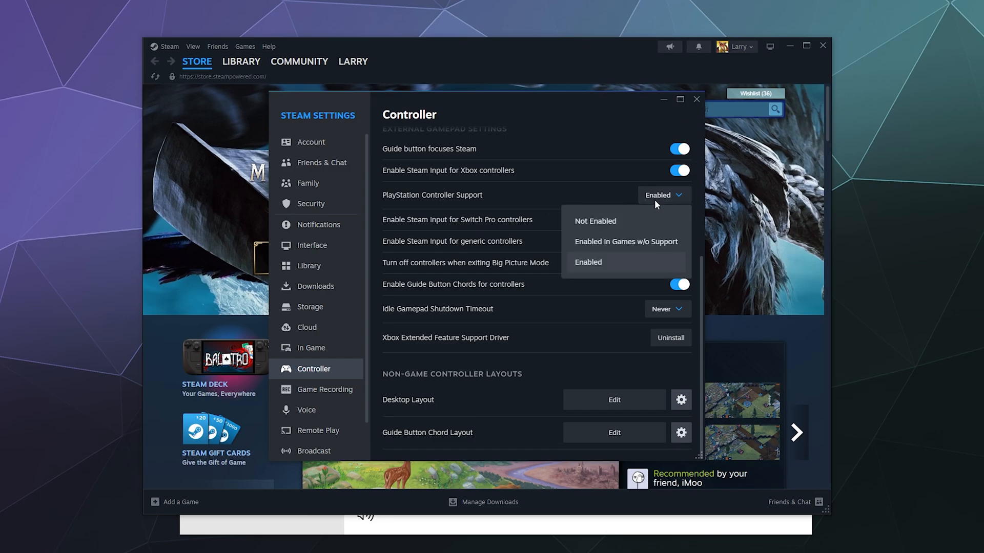
{"action": "left_click", "coordinate": [587, 261]}
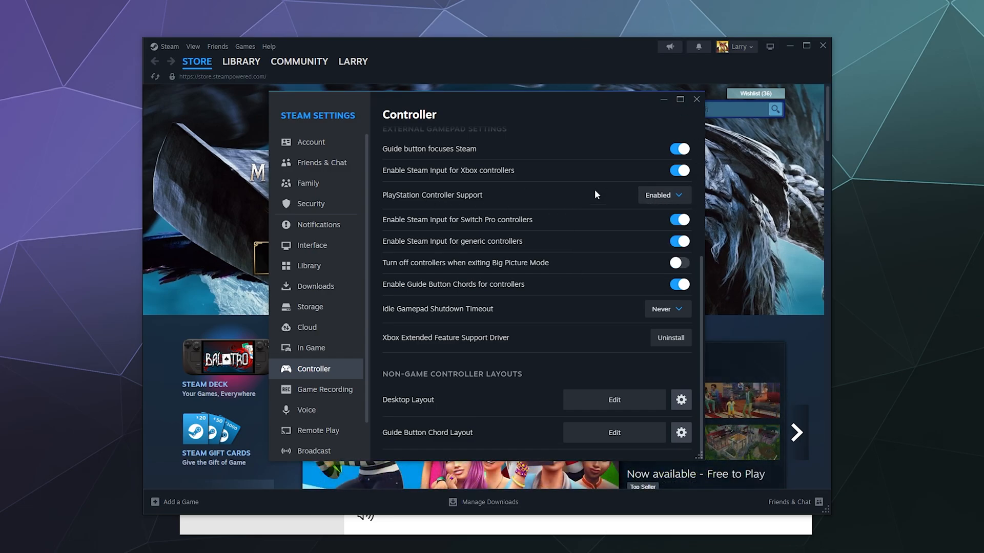